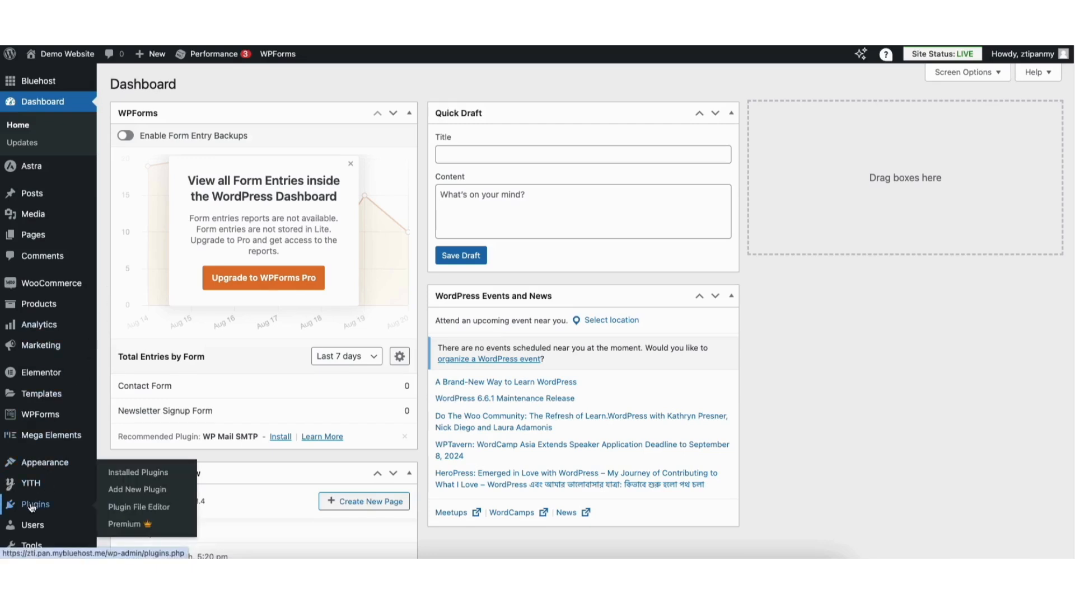
pyautogui.moveTo(98, 497)
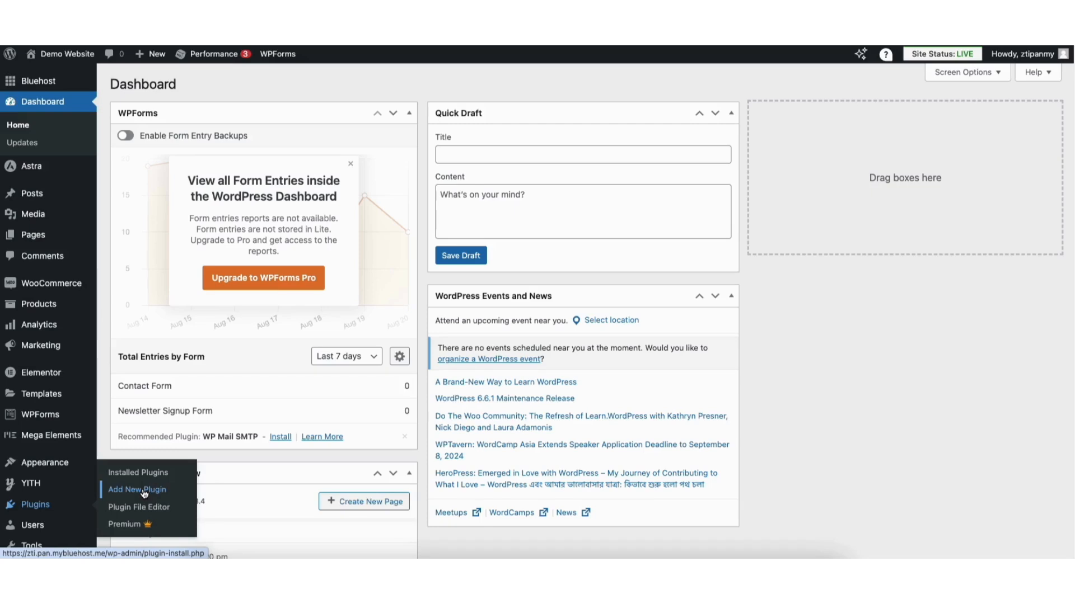
# - Search the plugin directory for 'redirection' and install the Redirection plugin by John Godley
pyautogui.click(137, 490)
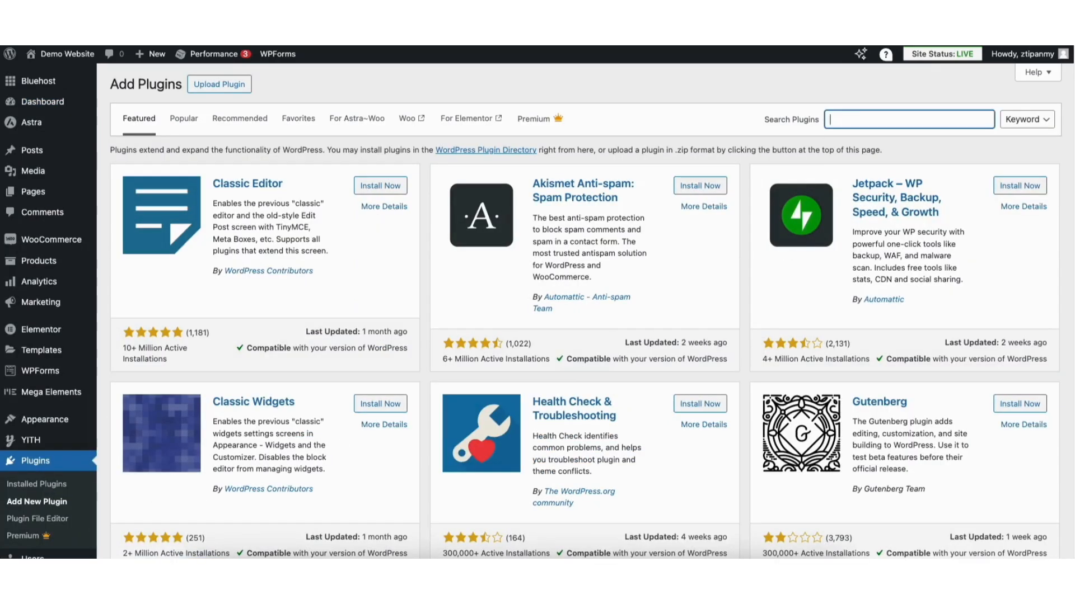
pyautogui.write('redirection')
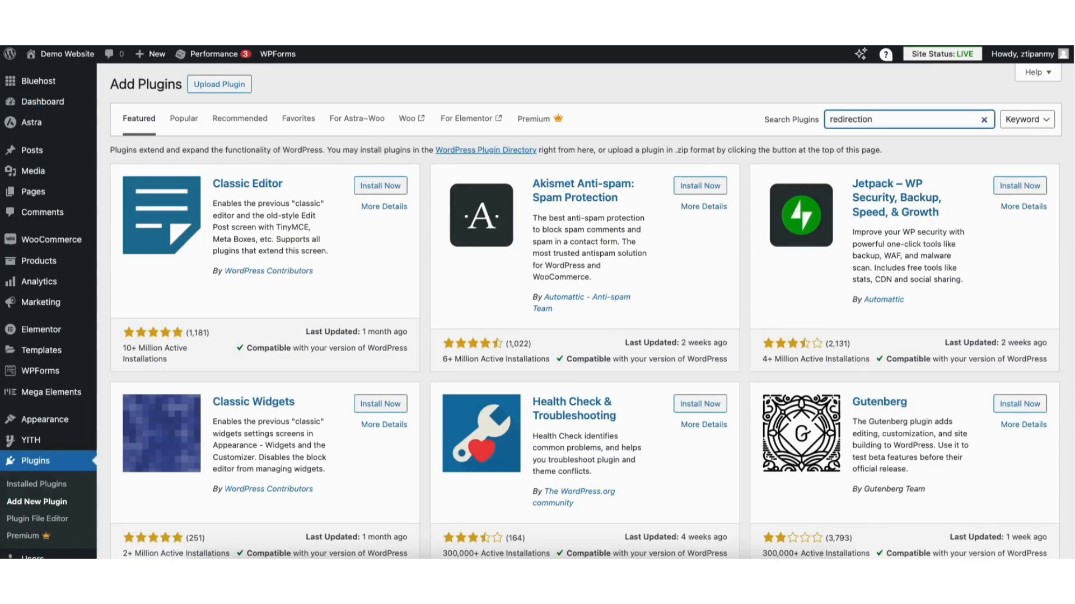
pyautogui.press('Enter')
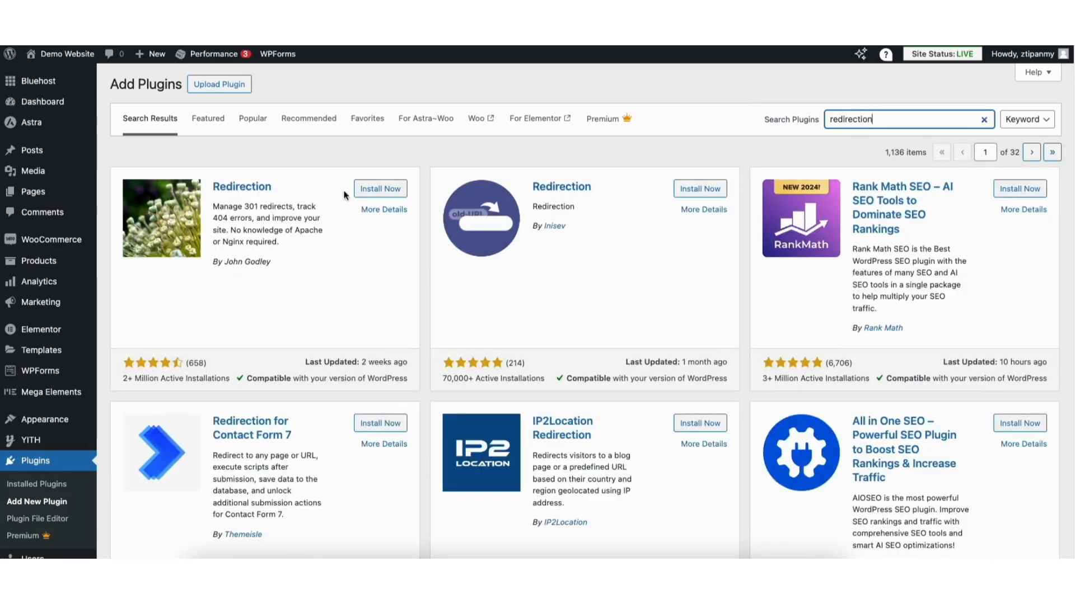
pyautogui.click(381, 188)
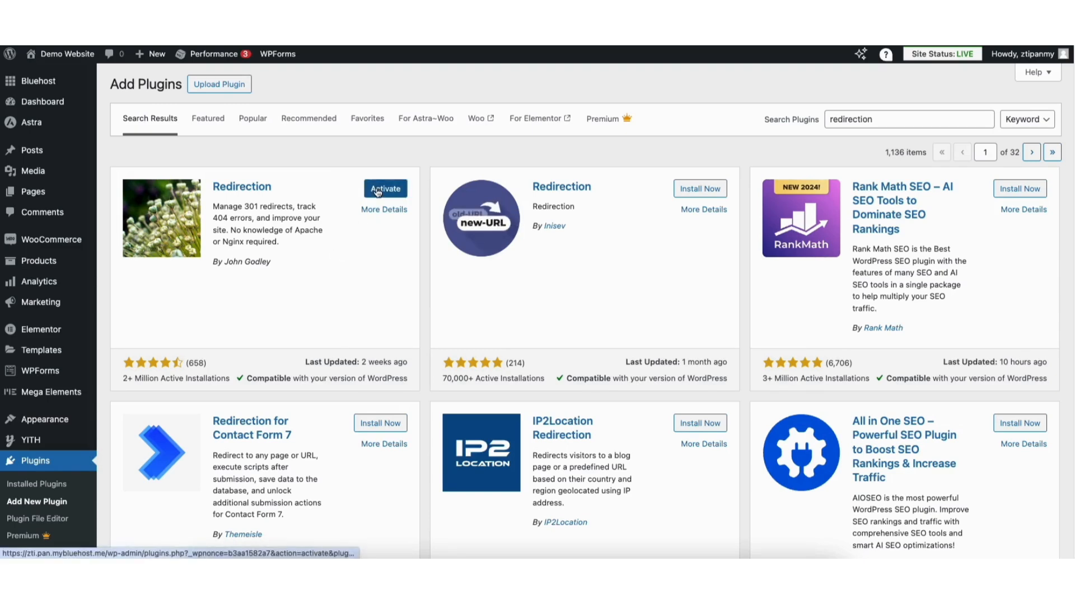
pyautogui.moveTo(356, 251)
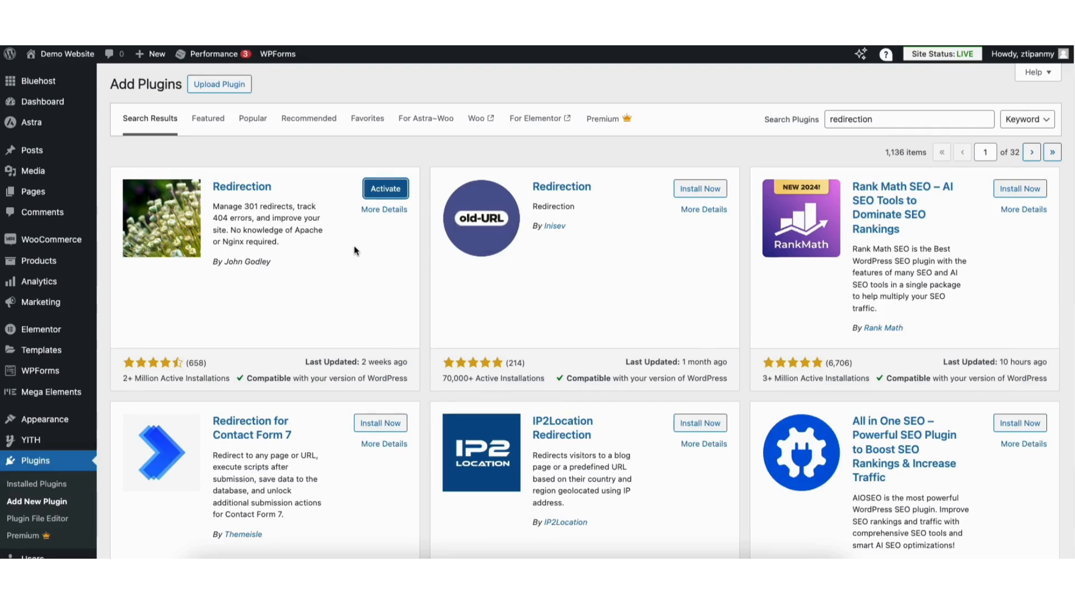
# - Activate the Redirection plugin and reach its welcome page under Tools > Redirection
pyautogui.click(385, 188)
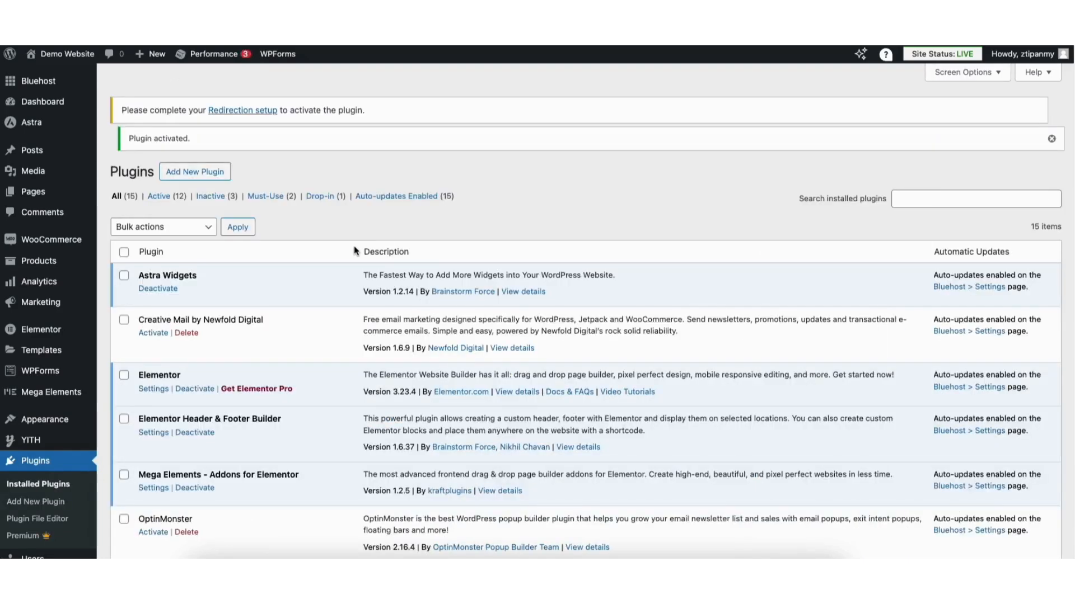
pyautogui.scroll(-3)
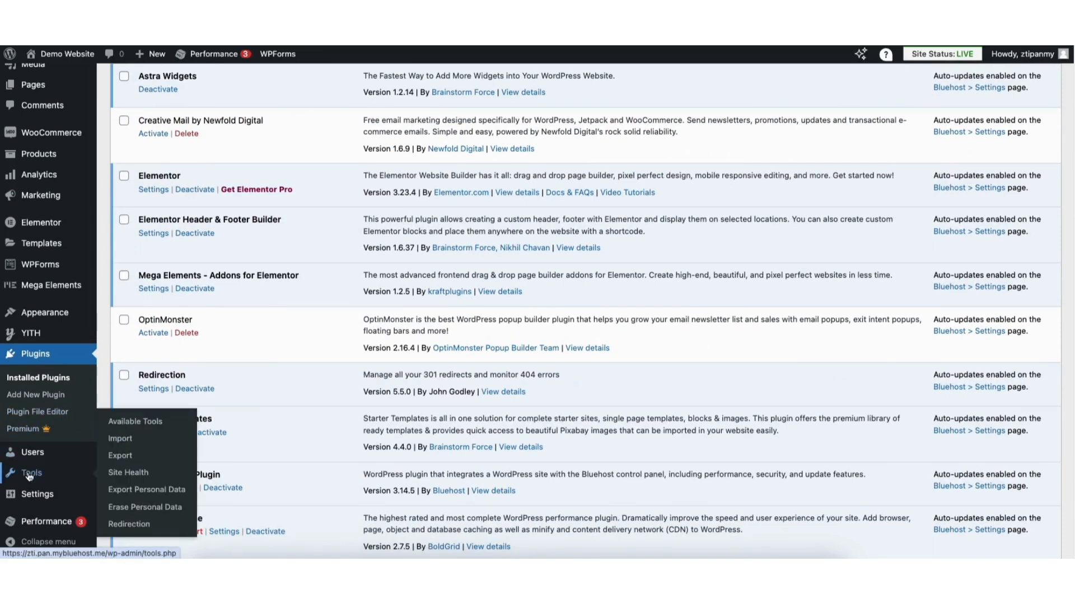
pyautogui.moveTo(133, 526)
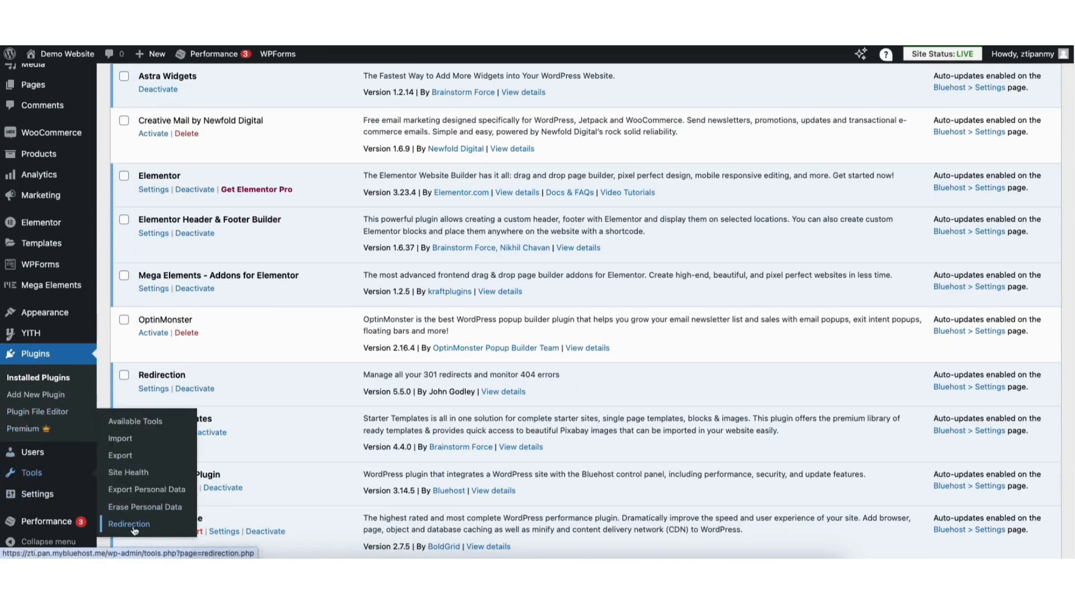
pyautogui.click(129, 524)
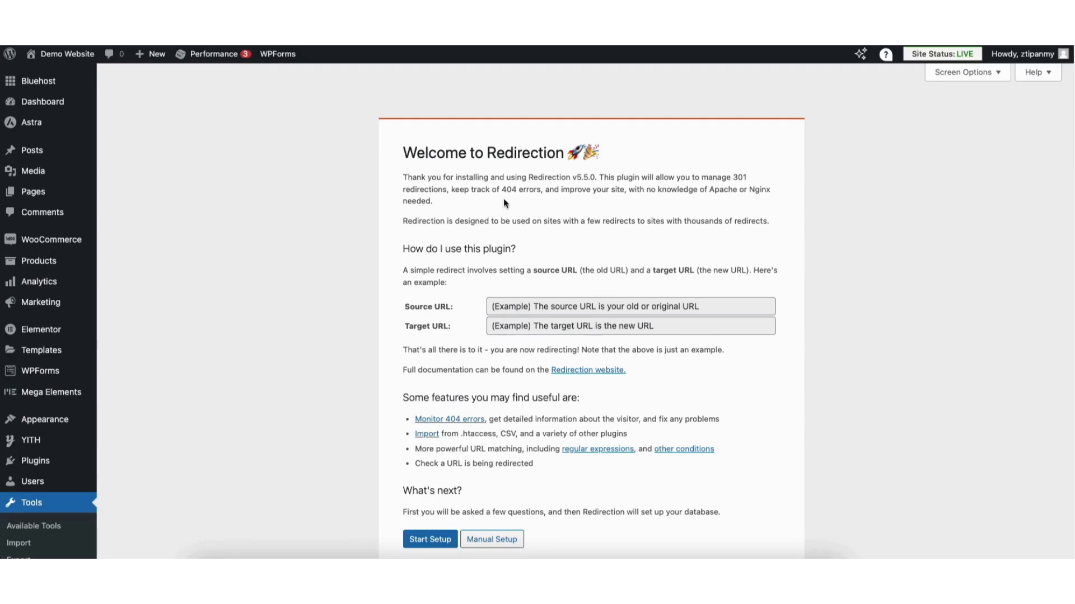
pyautogui.scroll(-3)
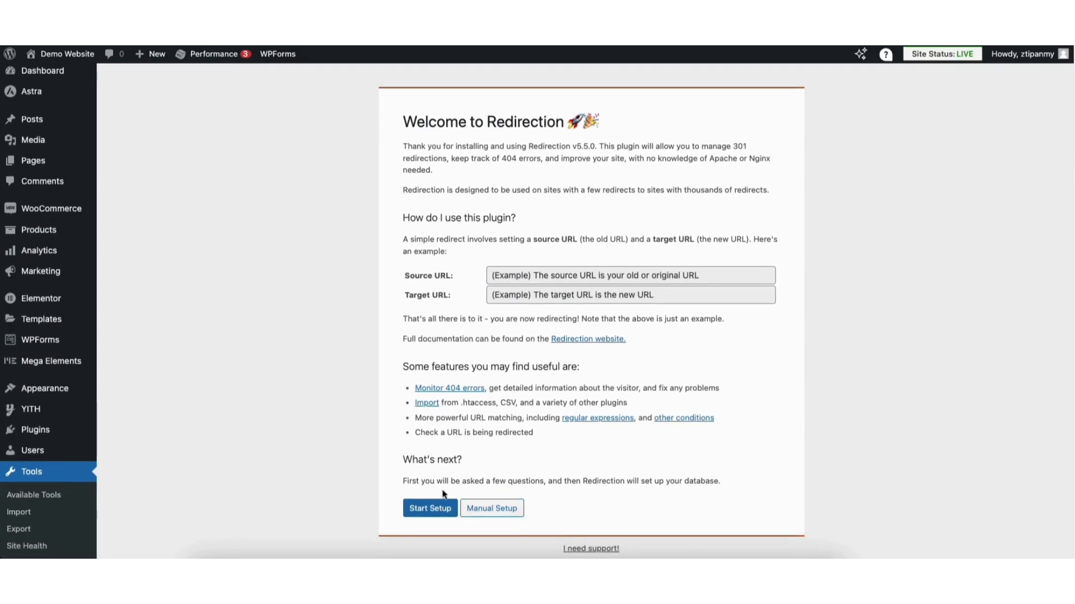
# - Run the first-run setup with basic options through the REST API check to the empty redirects list
pyautogui.click(430, 508)
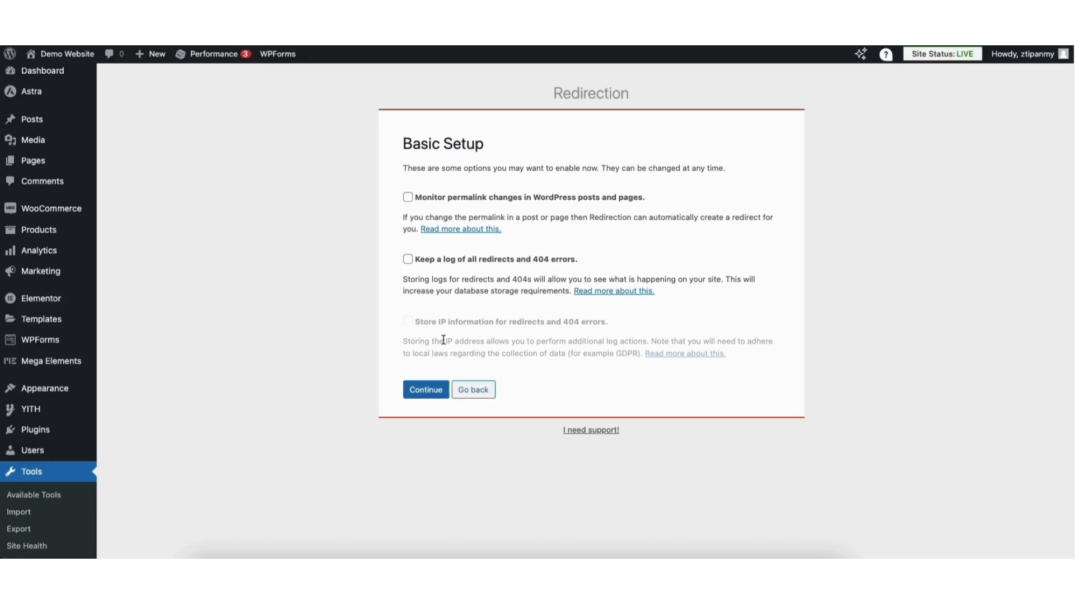
pyautogui.click(425, 390)
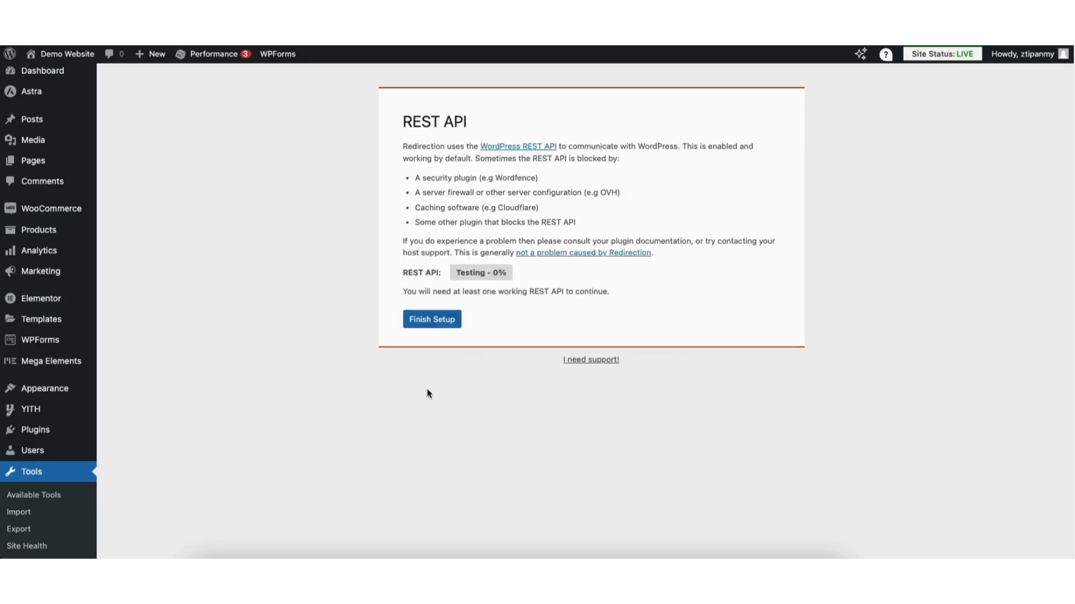
pyautogui.moveTo(497, 331)
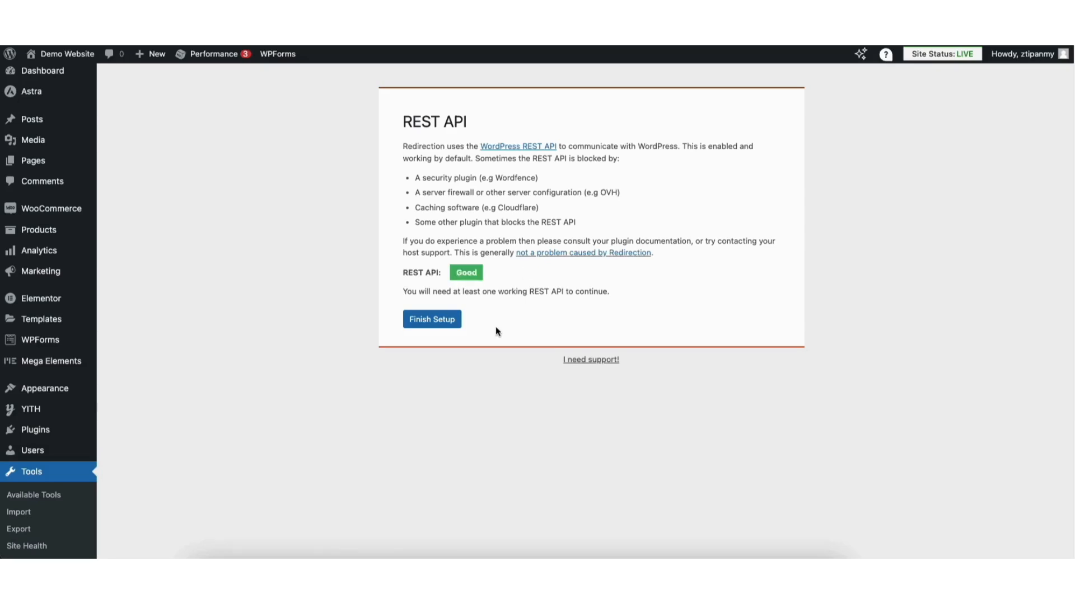
pyautogui.moveTo(456, 309)
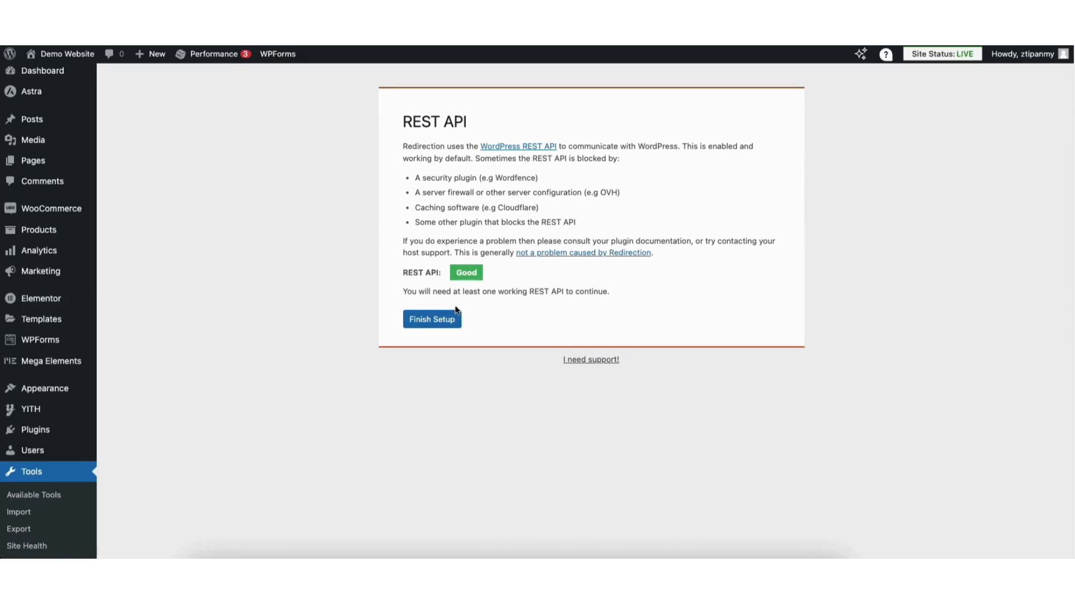
pyautogui.moveTo(439, 272)
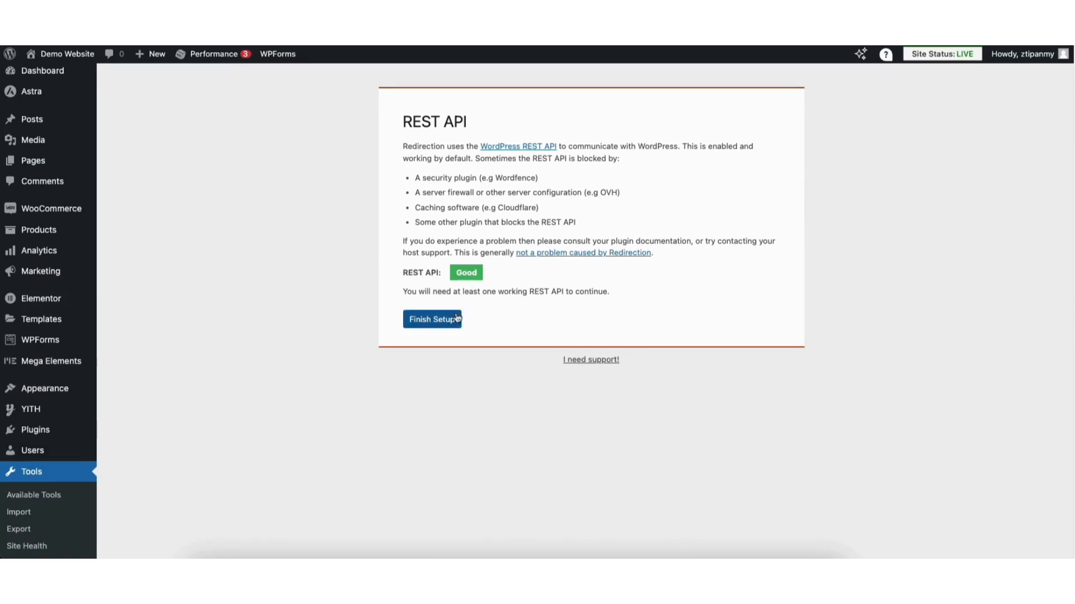
pyautogui.click(432, 319)
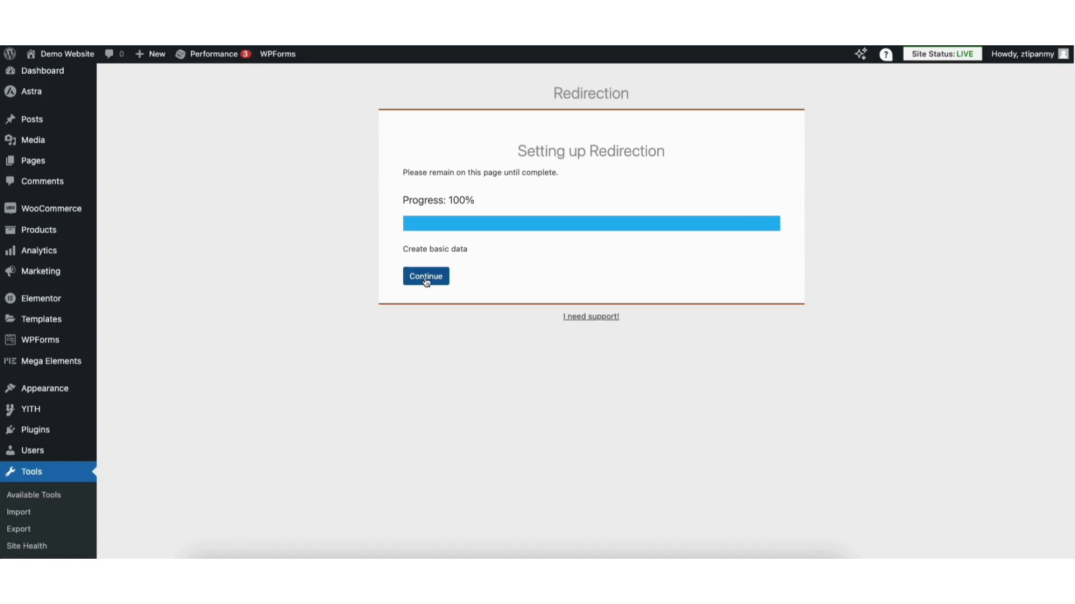
pyautogui.click(425, 276)
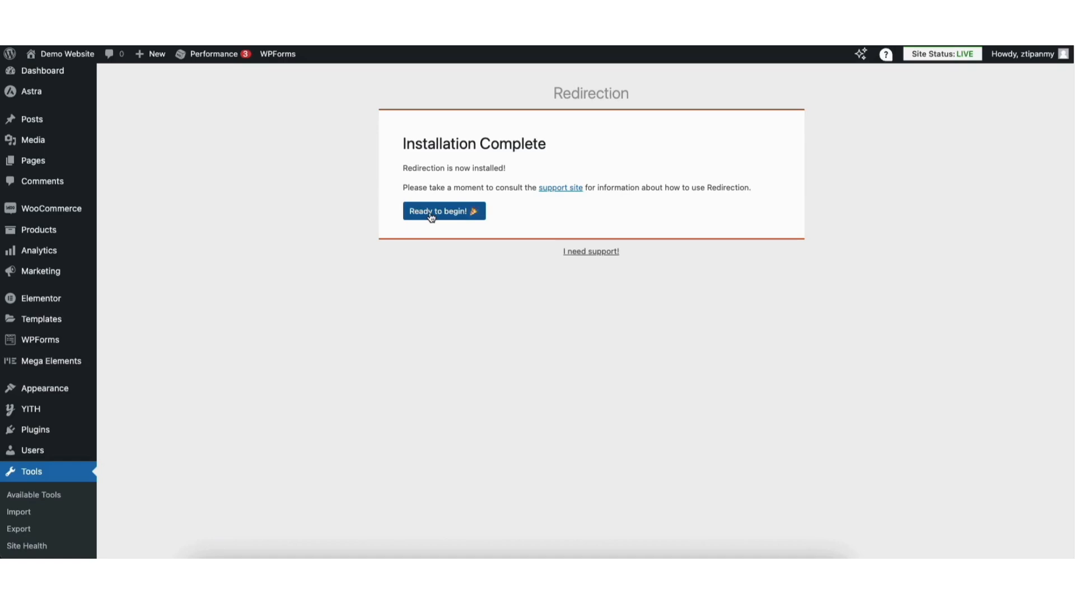
pyautogui.click(444, 210)
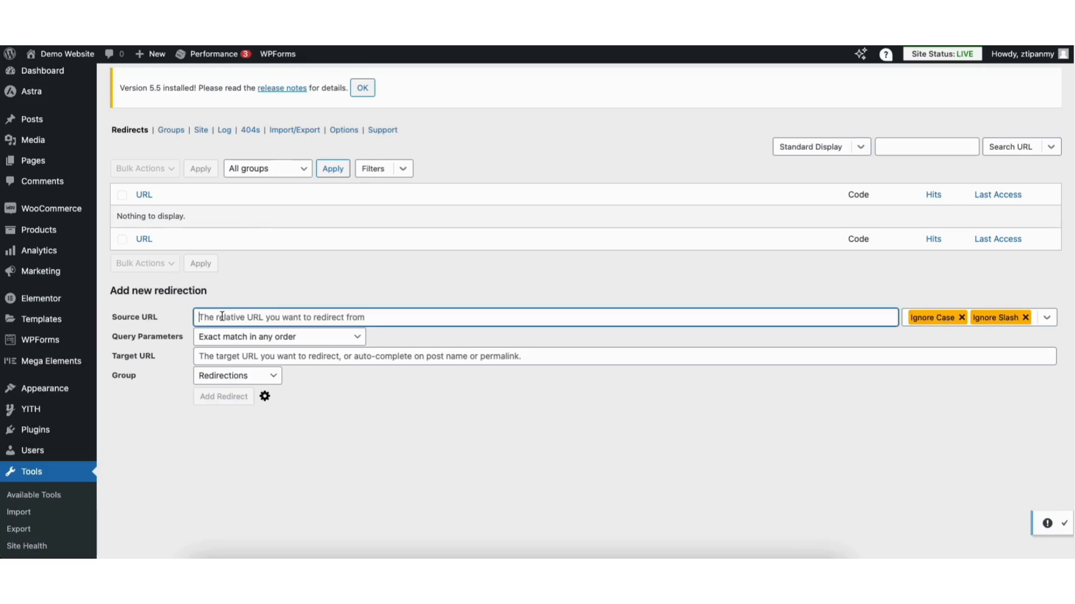
pyautogui.write('https://zti.pan.mybluehost.me/books/')
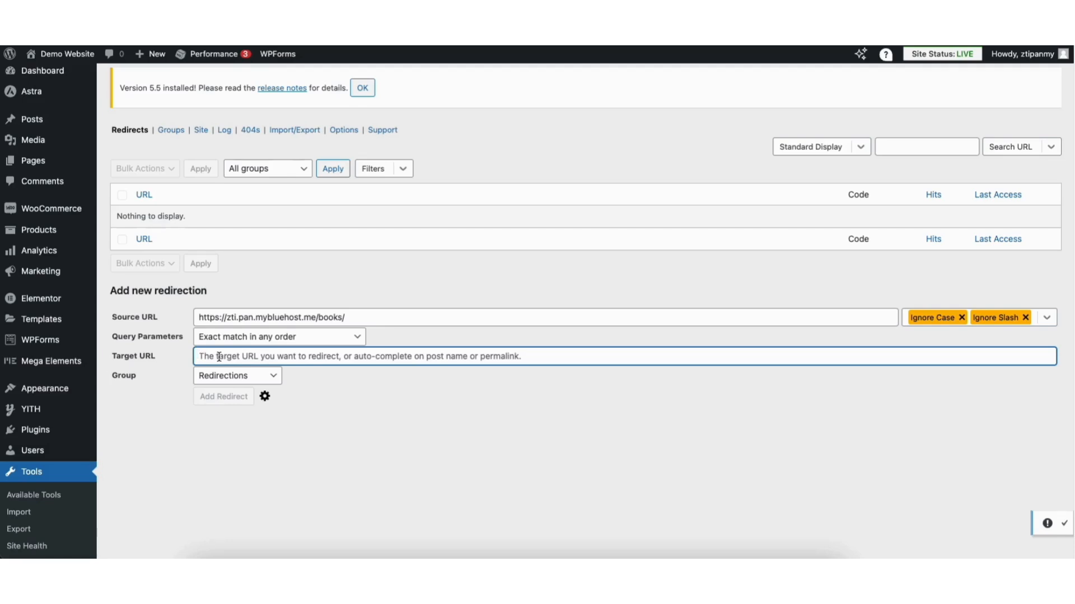
pyautogui.write('https://zti.pan.mybluehost.me/best-selling-books/')
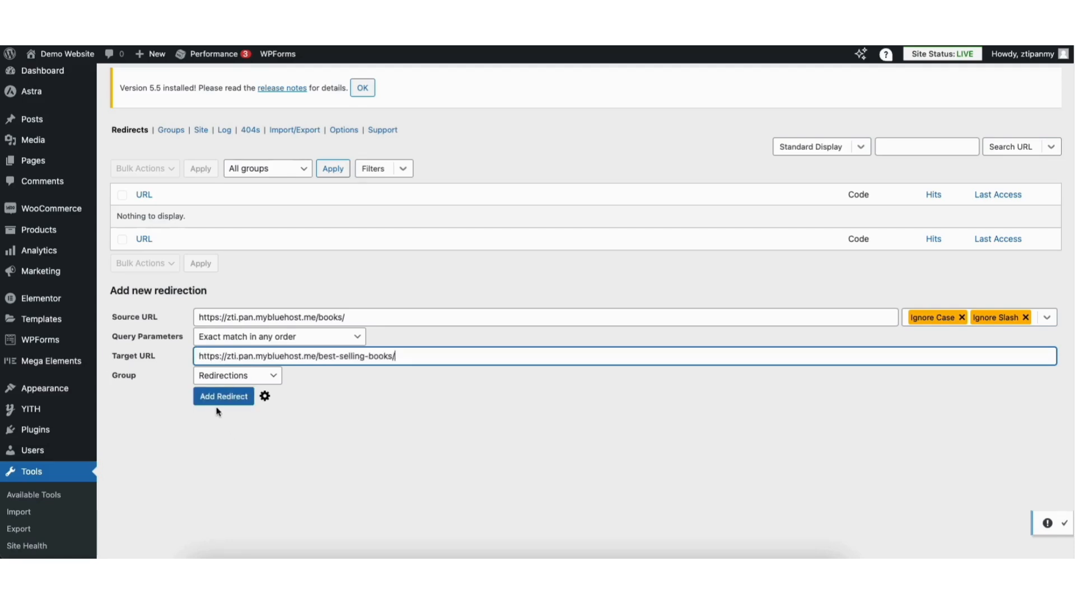
pyautogui.click(223, 396)
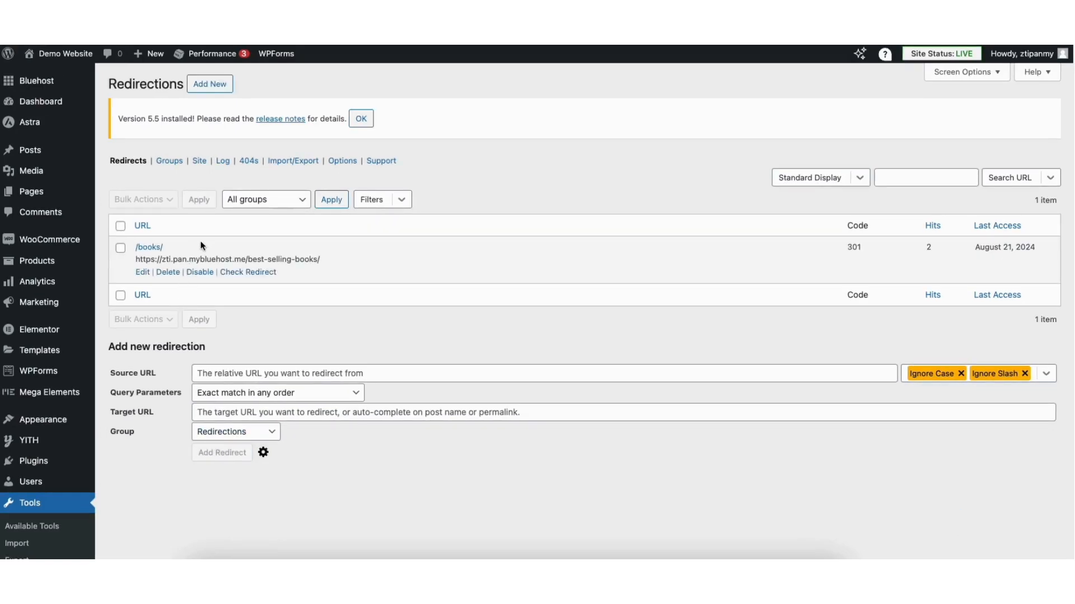
pyautogui.moveTo(297, 269)
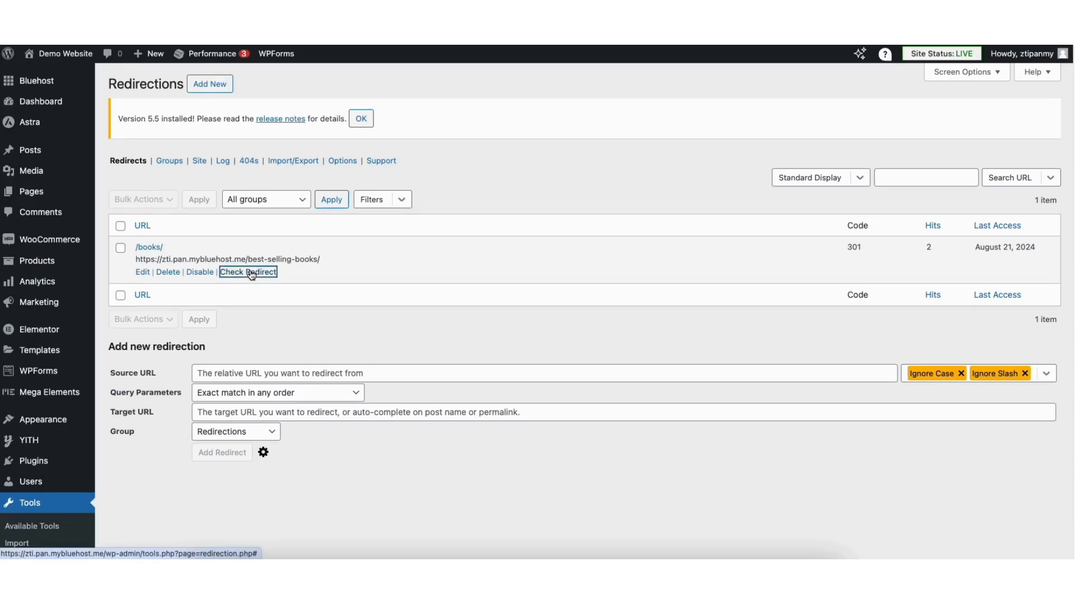
pyautogui.click(247, 272)
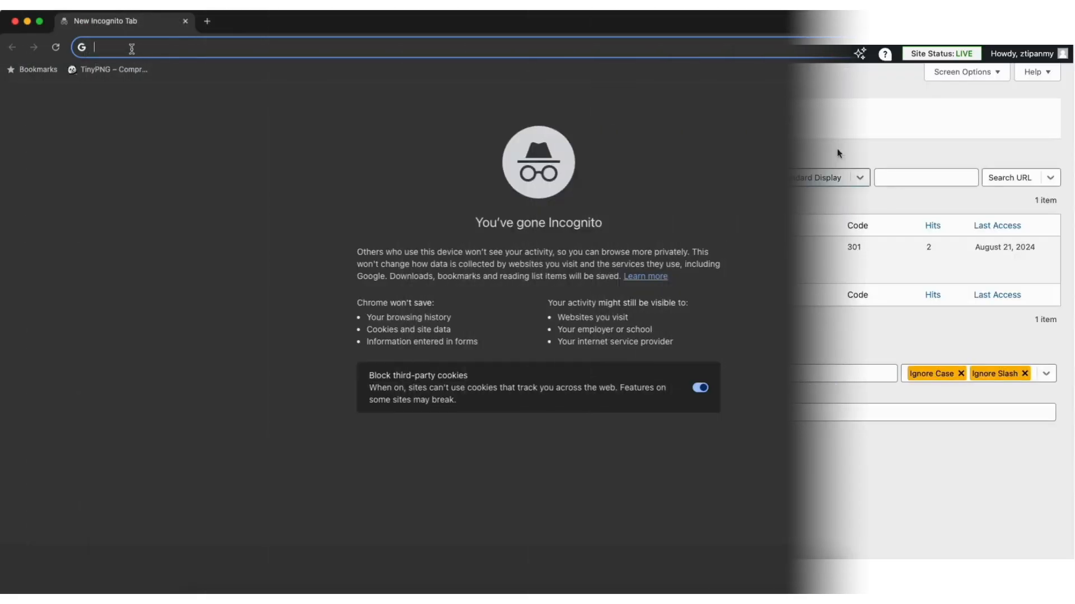
# - Load zti.pan.mybluehost.me/books/ in an incognito window to test the redirect
pyautogui.write('zti.pan.mybluehost.me/books/')
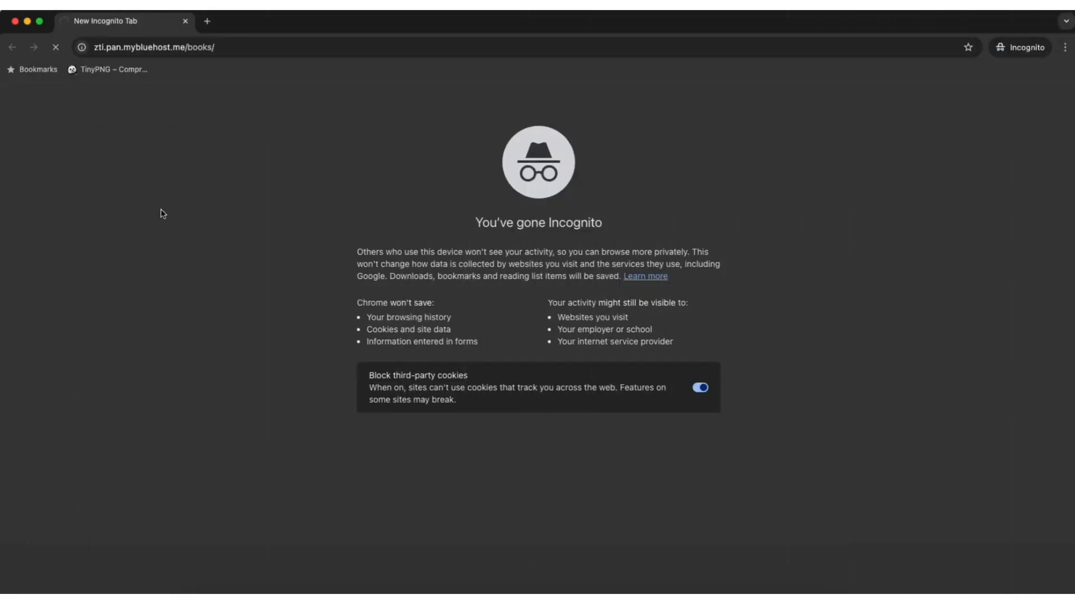